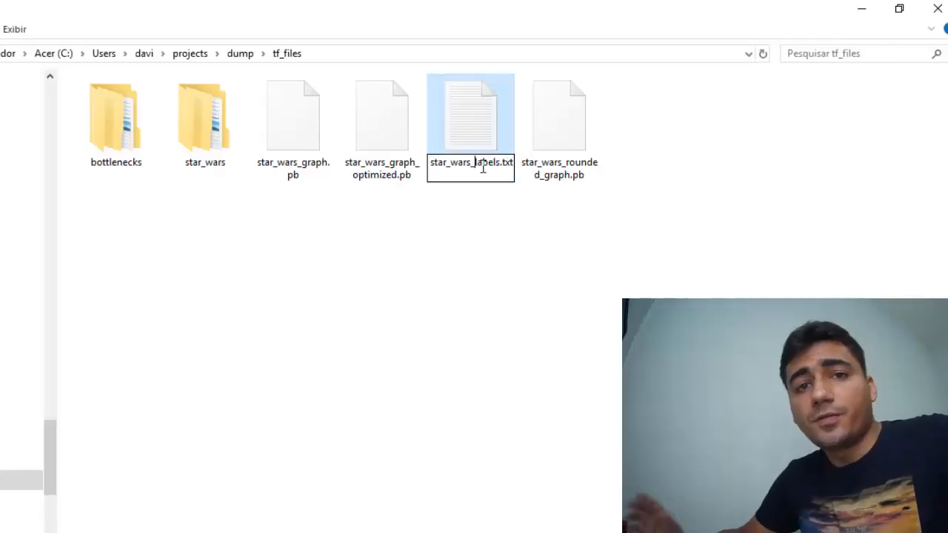
Zip labels.txt and rounded_graph.pb into star_wars.zip in the tf_files folder.
right_click(471, 115)
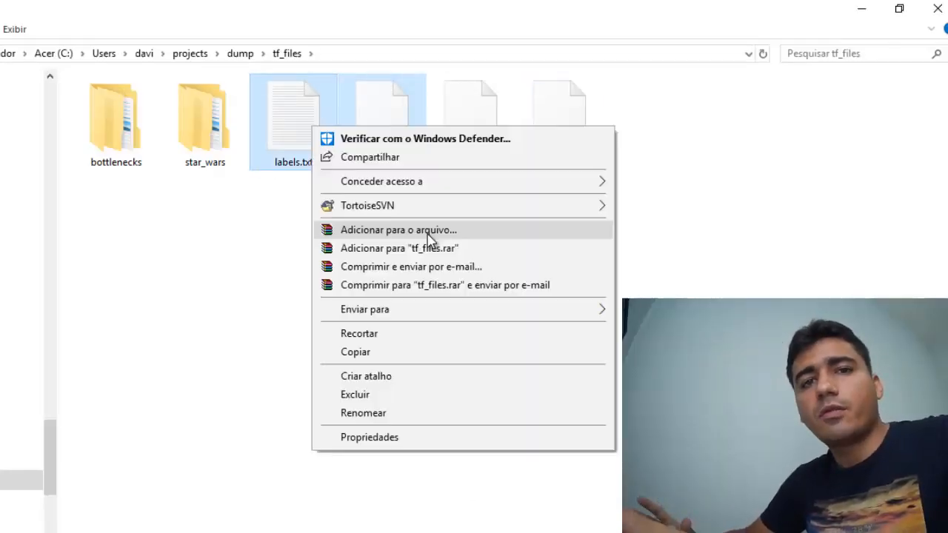
click(399, 230)
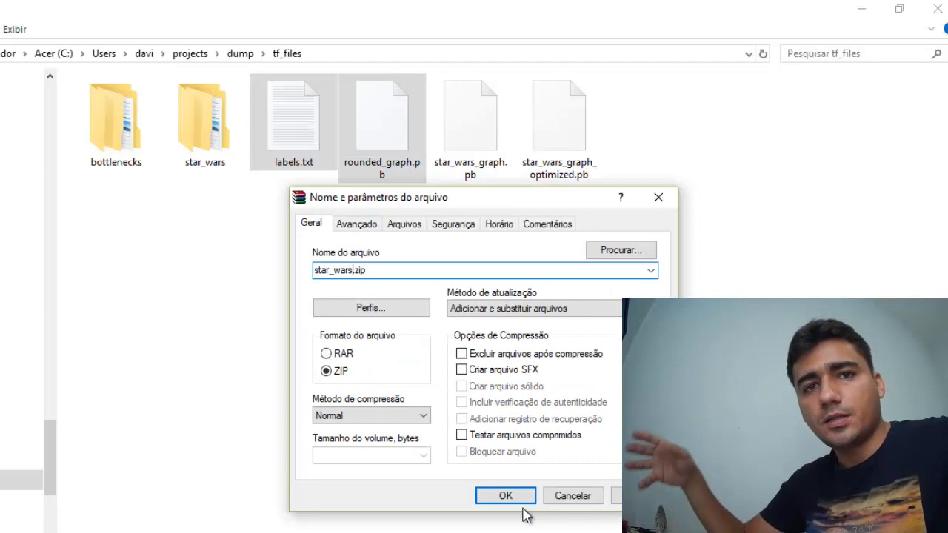
click(506, 496)
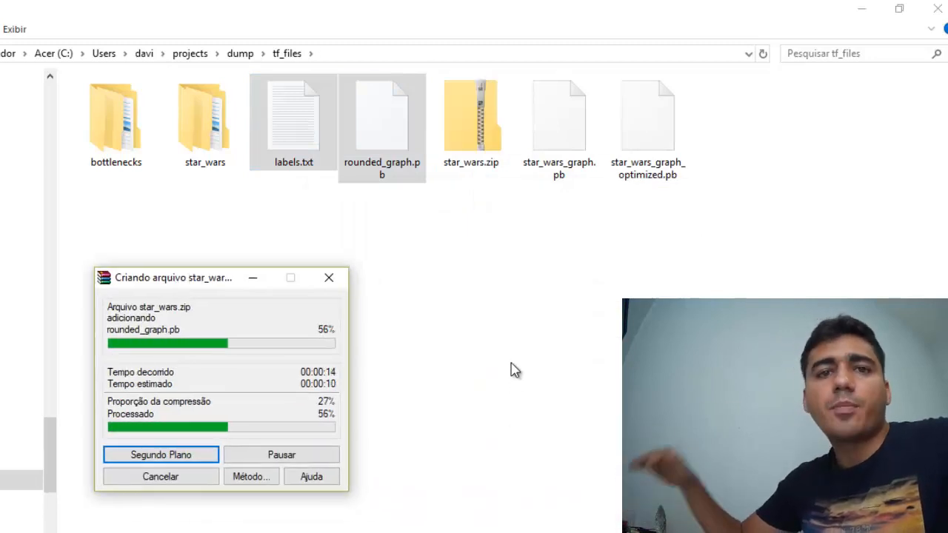
right_click(470, 114)
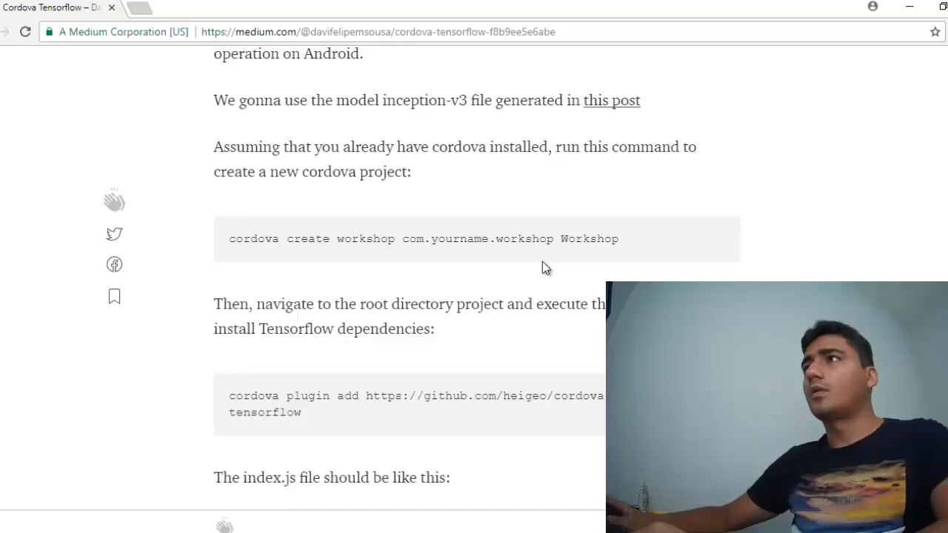
Select the 'cordova create workshop' command in the Medium article.
drag(229, 239, 552, 238)
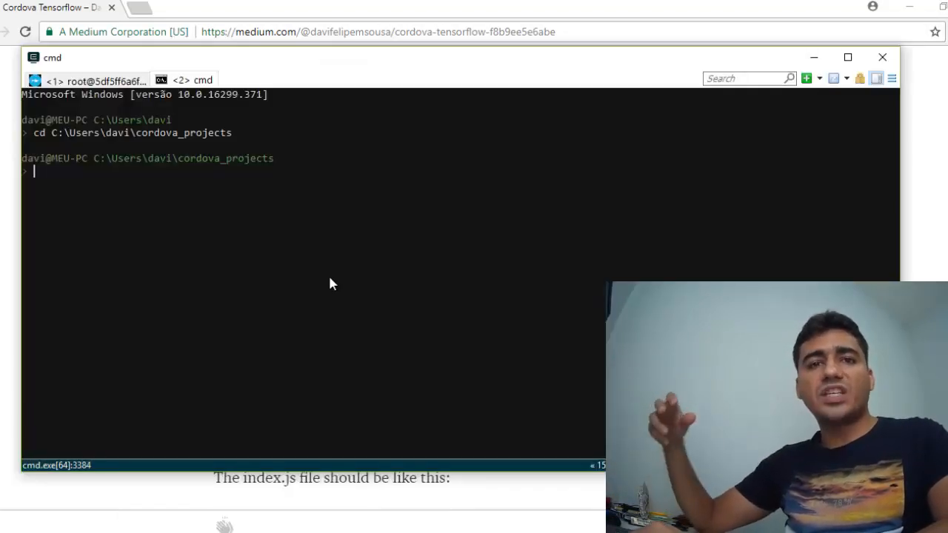
Create Cordova project workshop (com.yourname.workshop), enter its folder, and enter the TensorFlow plugin command.
text(cordova create workshop com.yourname.workshop Workshop)
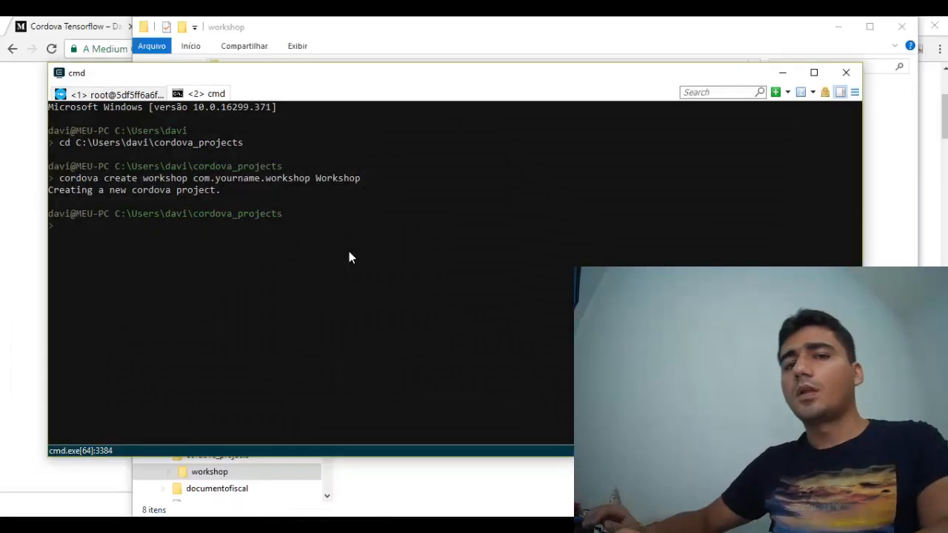
text(cd wor)
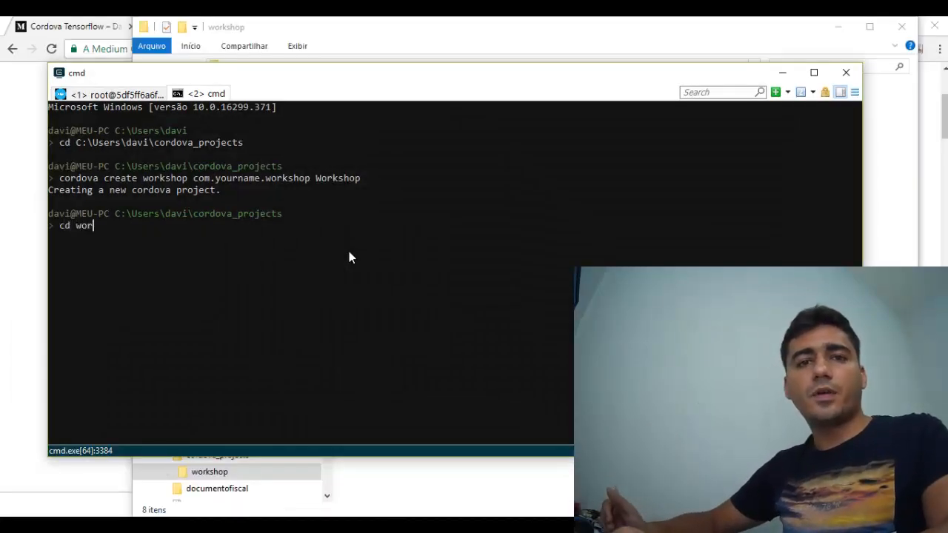
text(kshop)
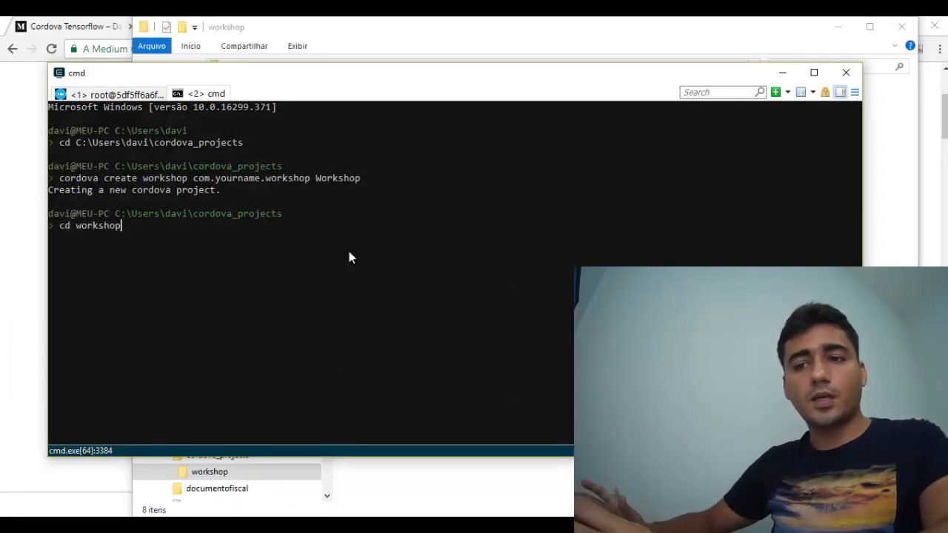
key(Return)
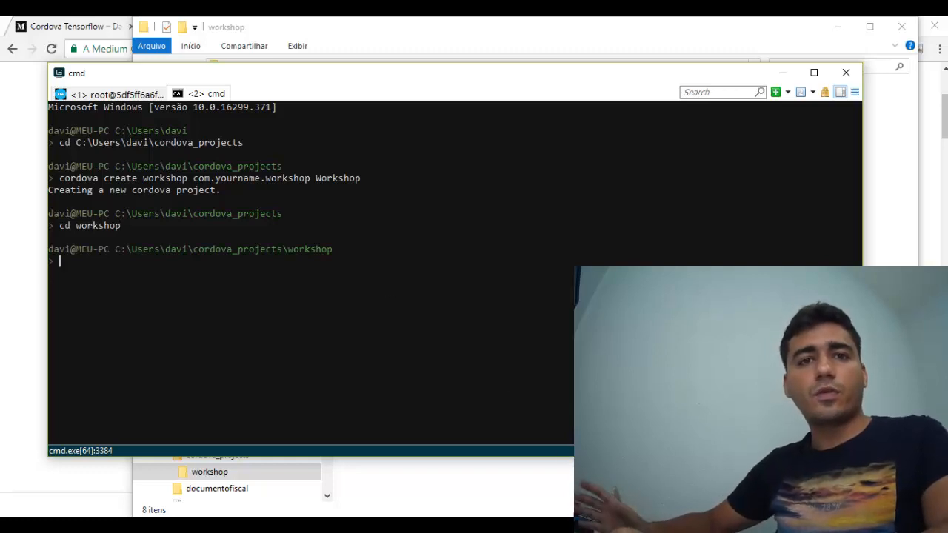
text(cordova plugin add https://github.com/heigeo/cordova-plugin-tensorflow)
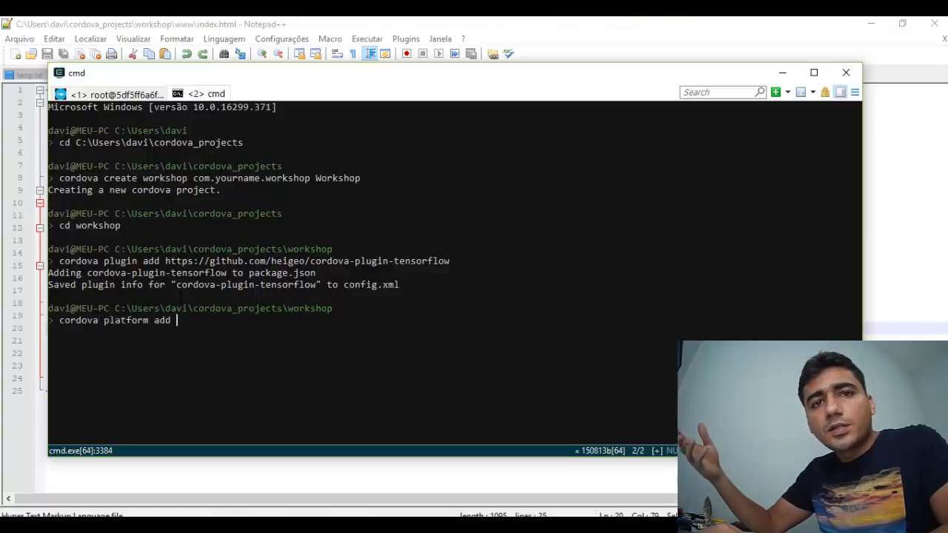
text(android@6.0.3.0)
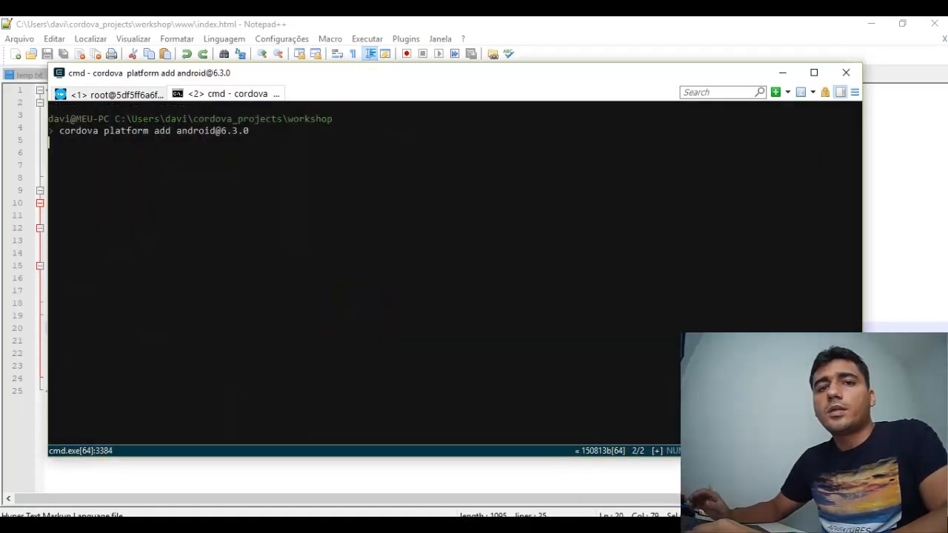
Add the Android platform, list attached devices with adb, and scroll through the output.
key(Return)
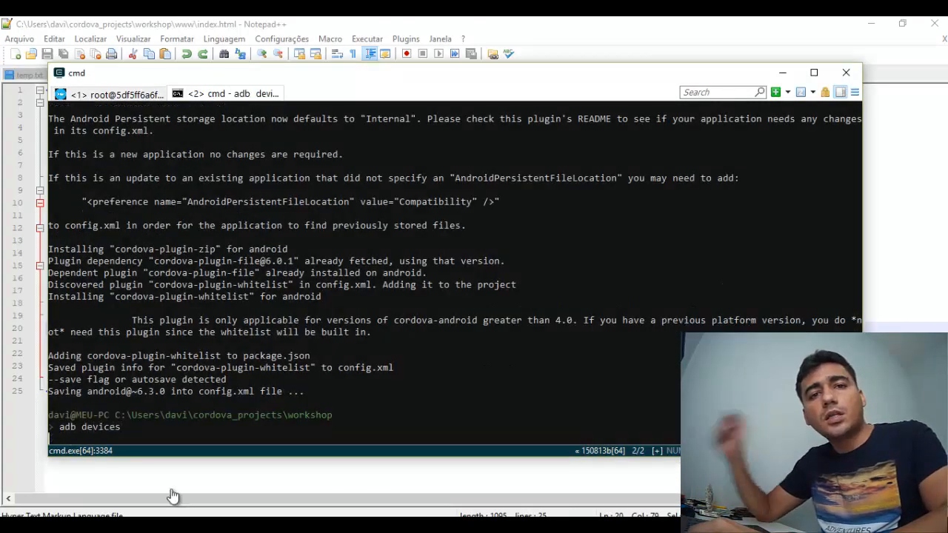
key(Return)
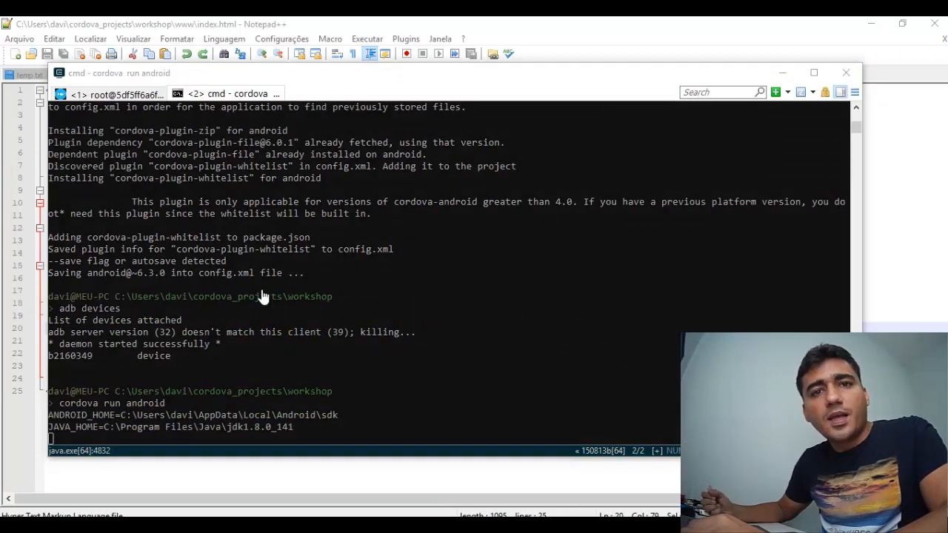
scroll(down, 3)
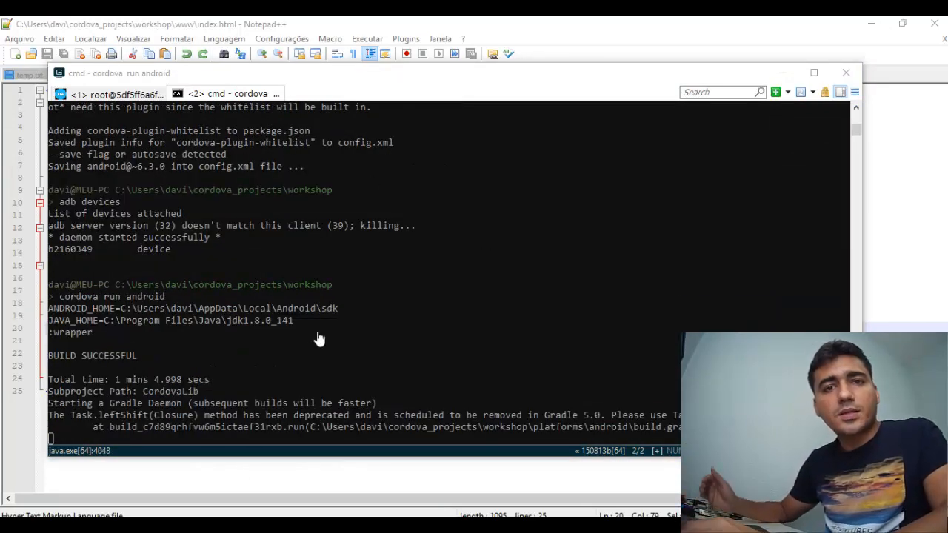